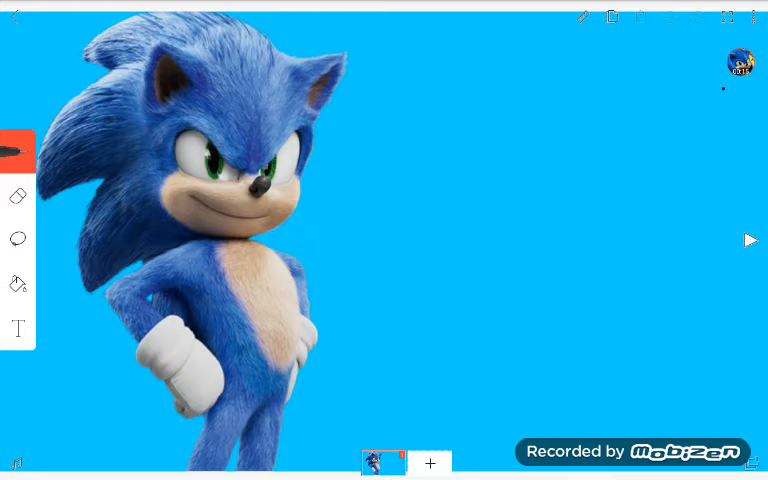
pyautogui.click(740, 61)
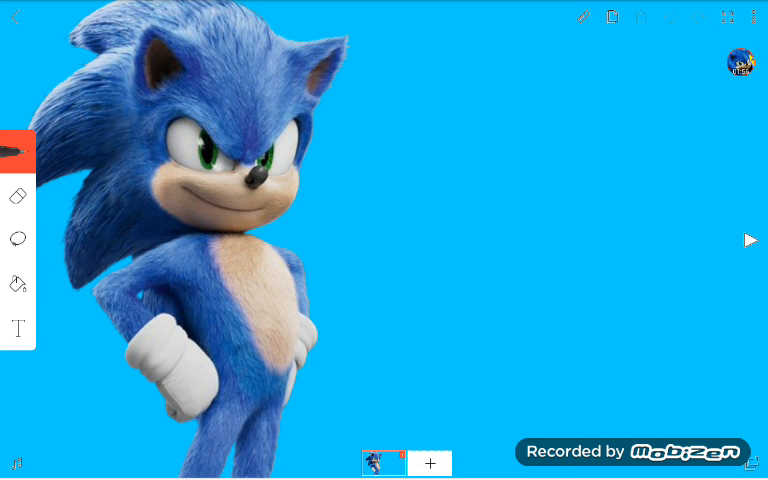
pyautogui.click(741, 62)
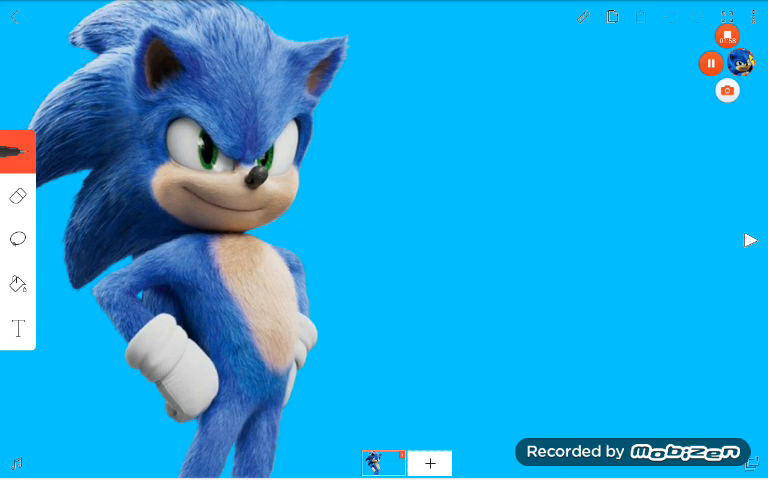